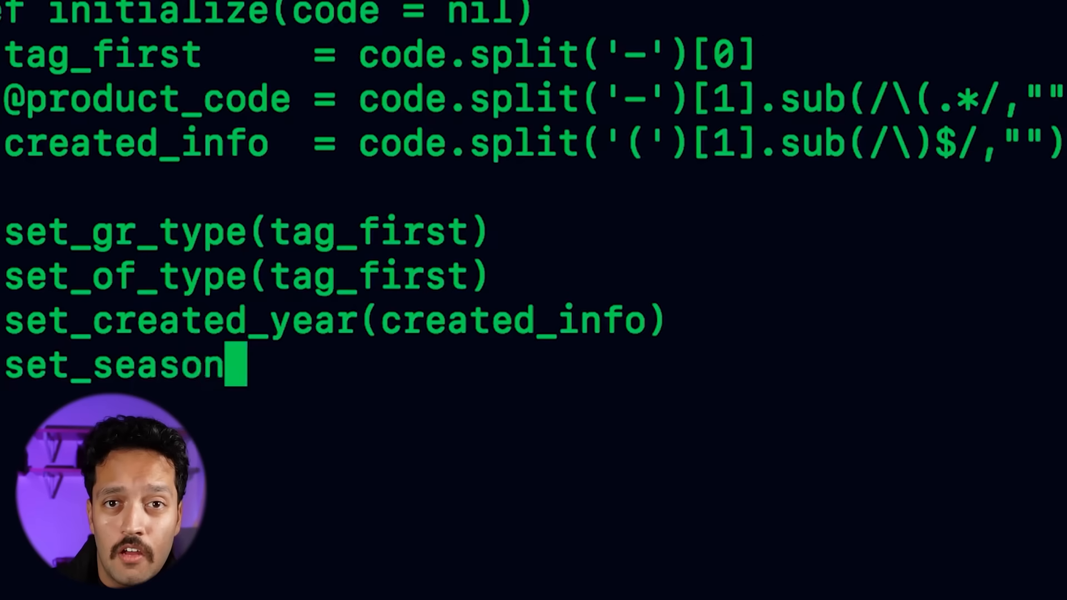
{"action": "type", "text": "(cre"}
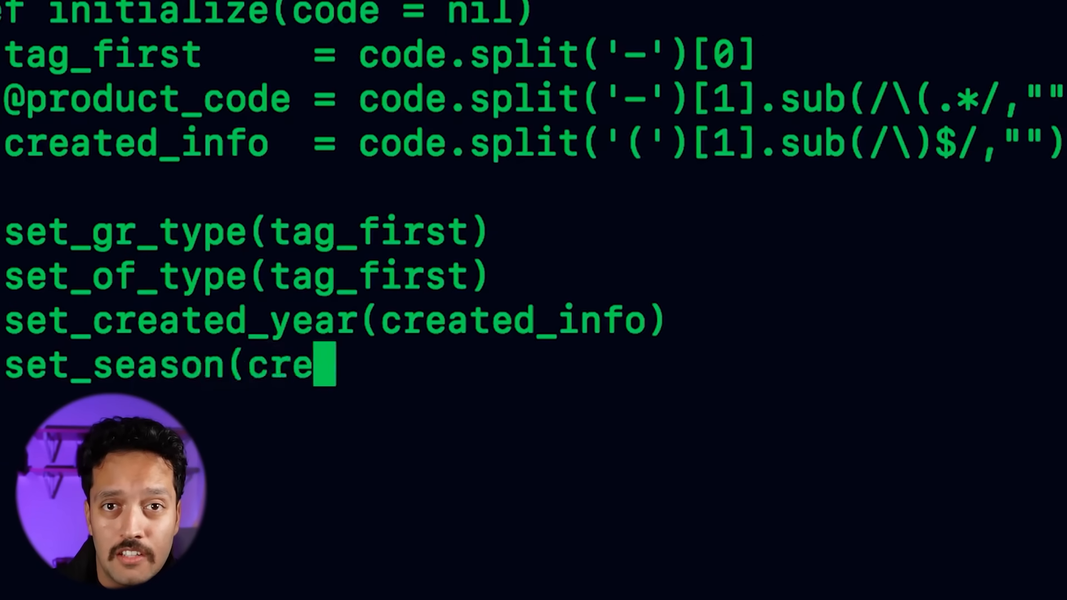
{"action": "type", "text": "ated_"}
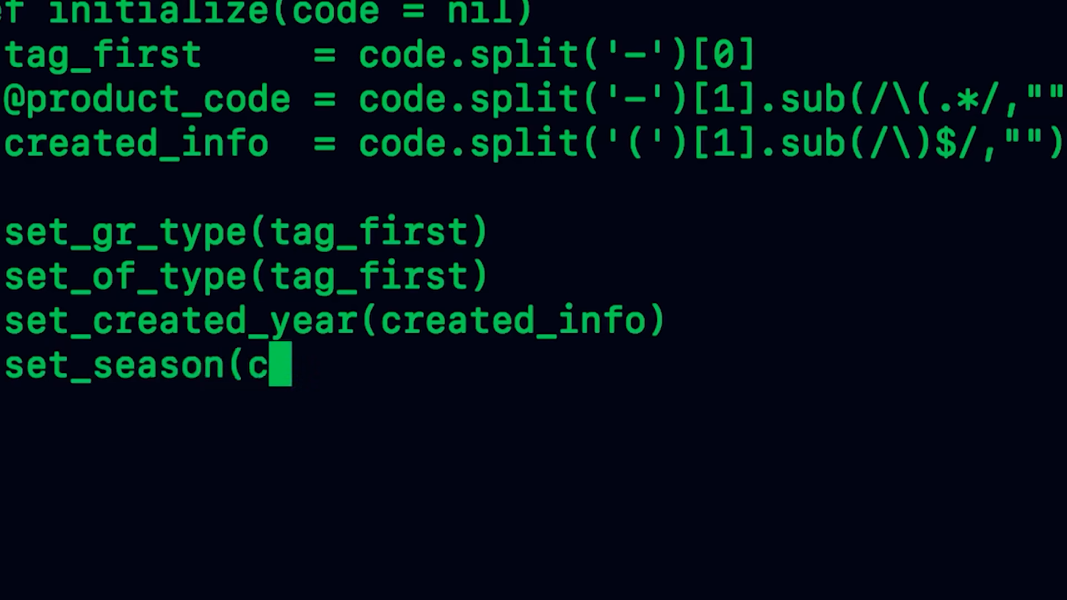
{"action": "type", "text": "reate"}
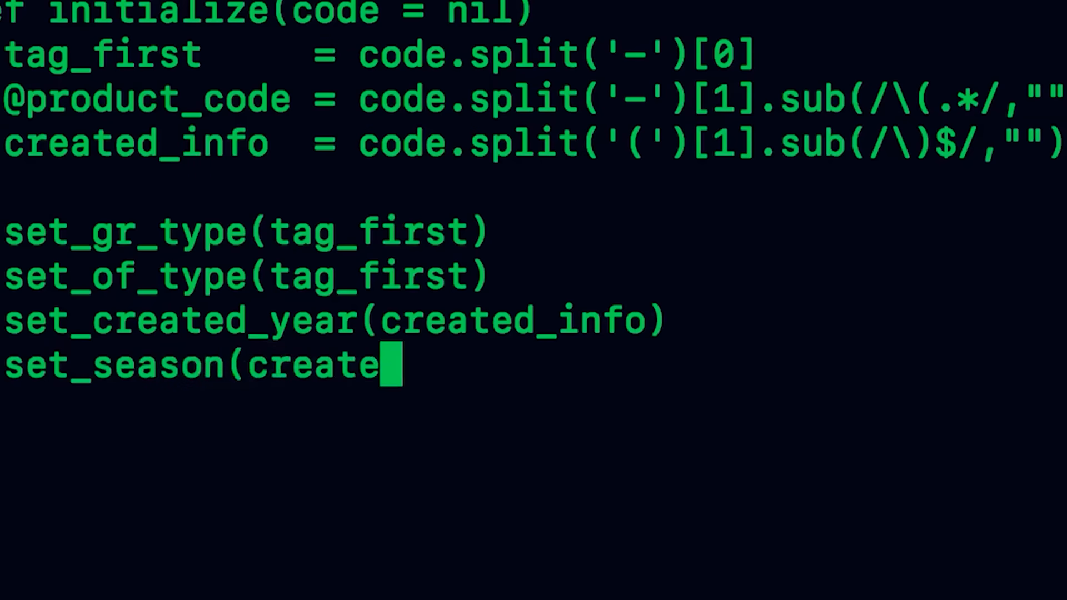